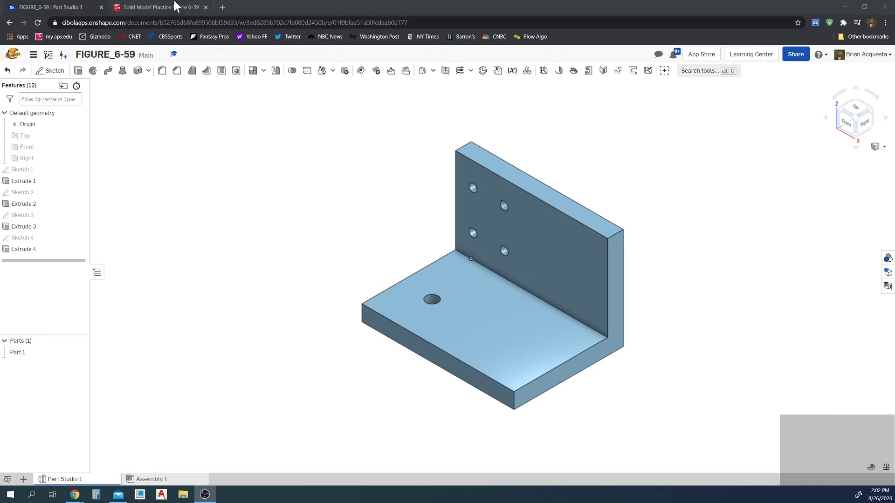
Step: Compare the angle plate model against the Figure 6-59 assignment drawing in the Canvas tab
click(159, 7)
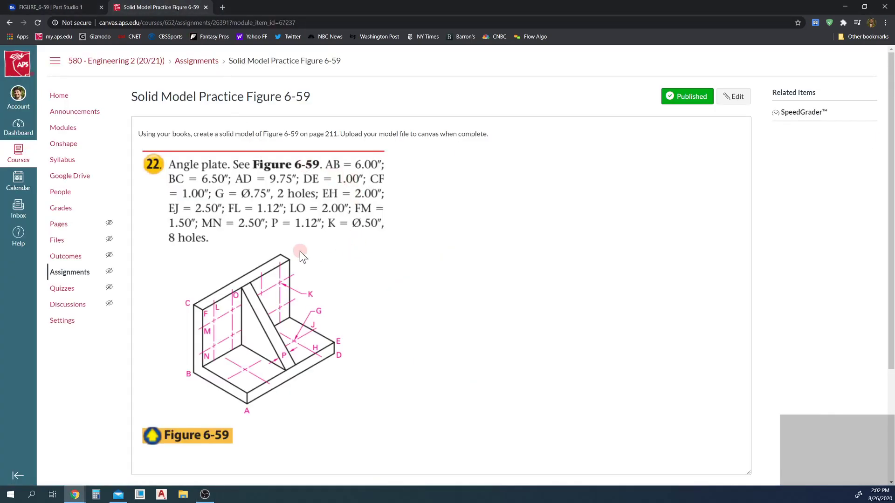
mouse_move(255, 80)
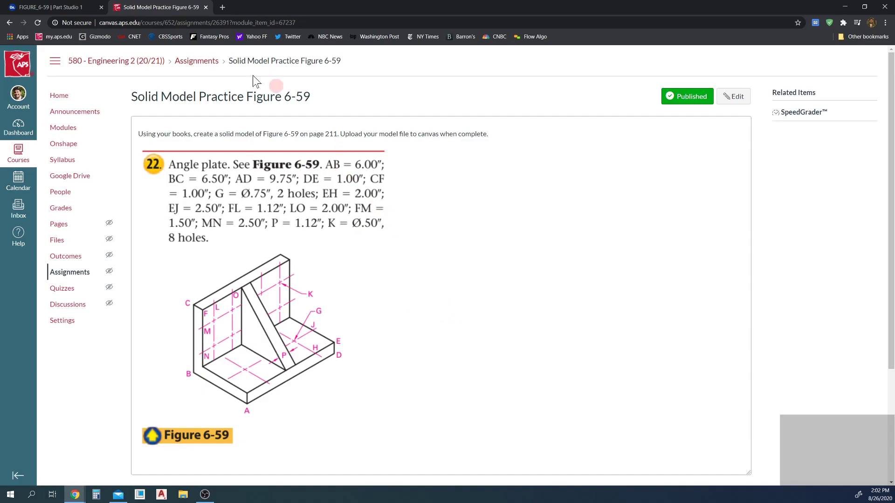
mouse_move(238, 321)
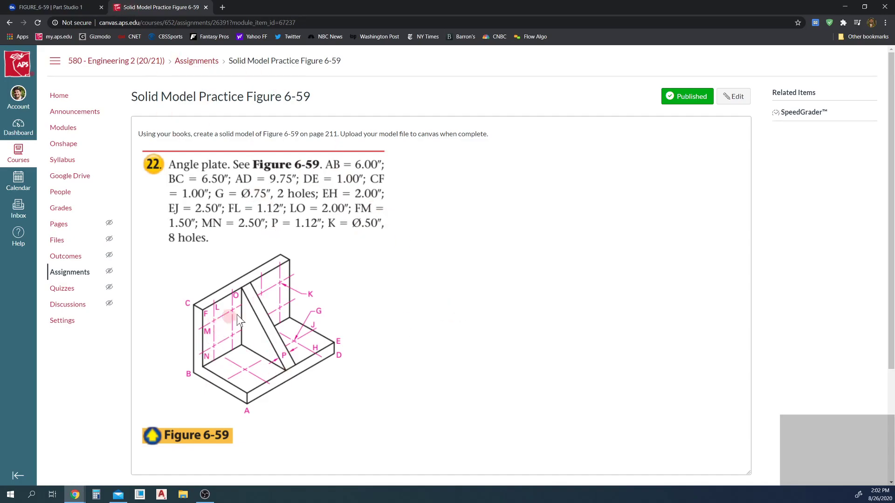
mouse_move(280, 312)
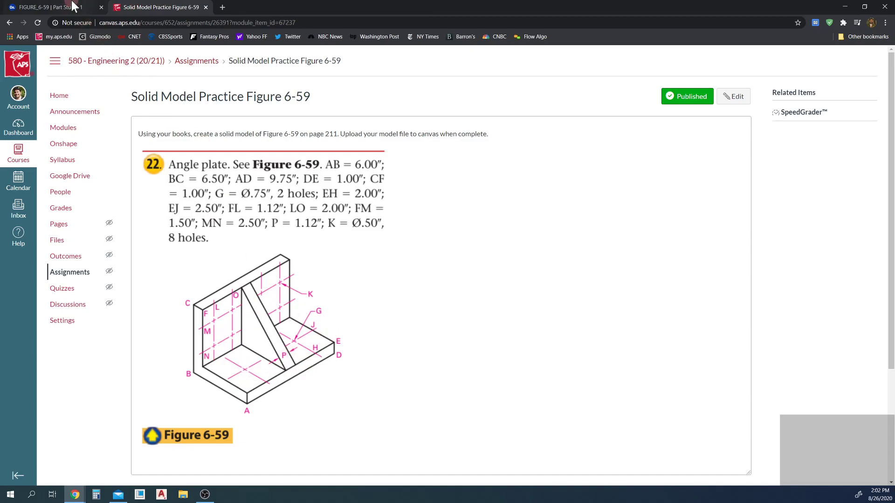
click(51, 7)
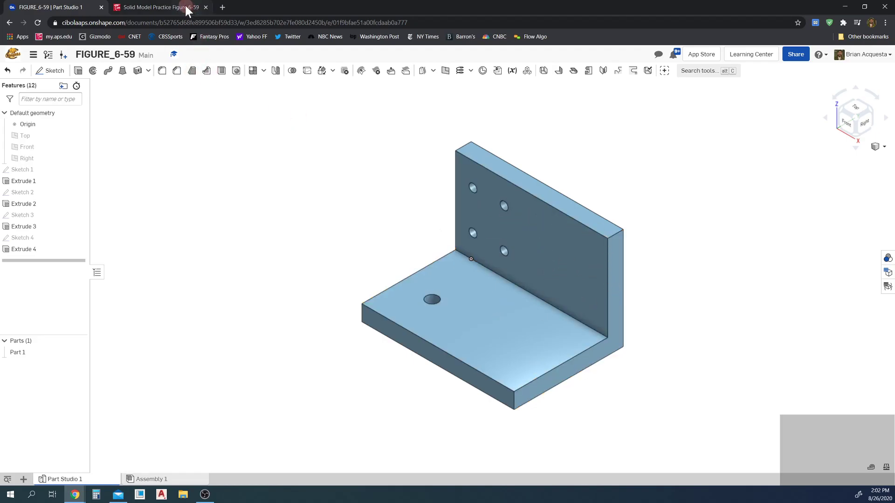
click(158, 6)
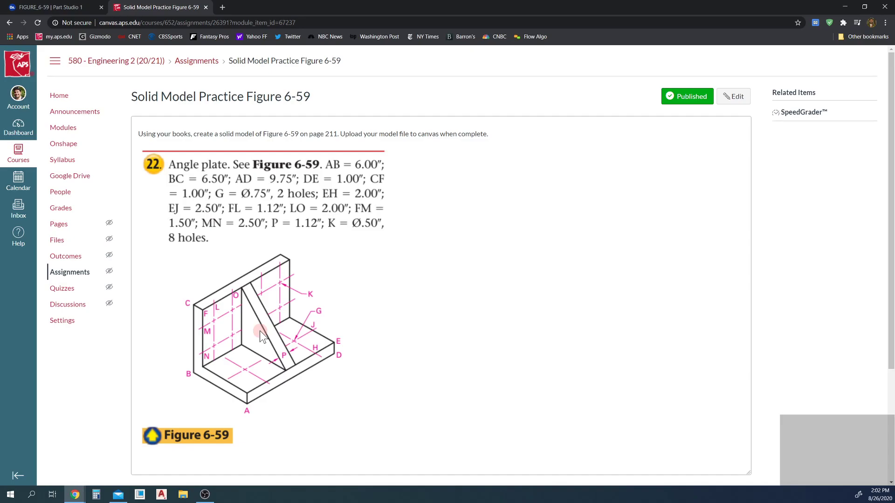
click(55, 6)
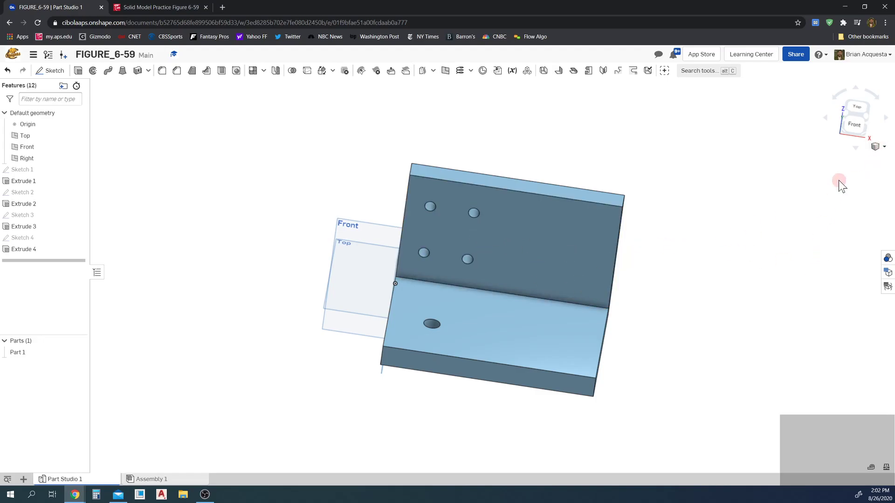
Step: Set the model to the Isometric preset view from the view cube menu
click(881, 146)
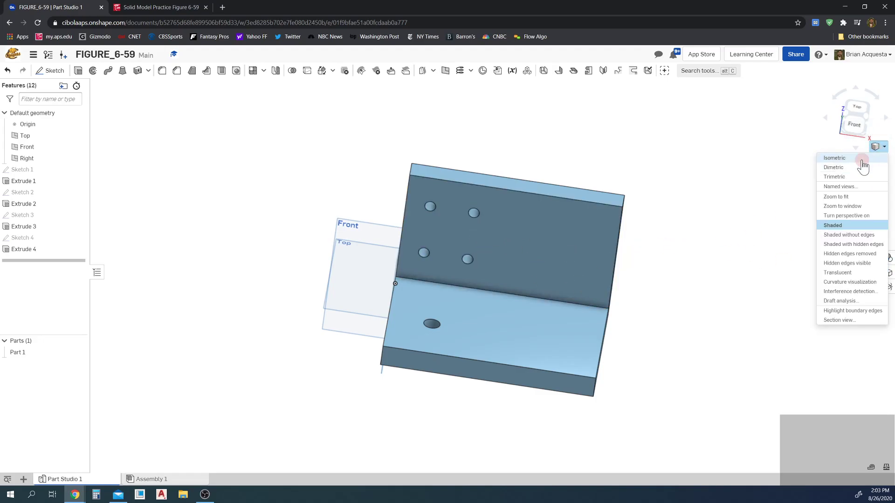
click(833, 158)
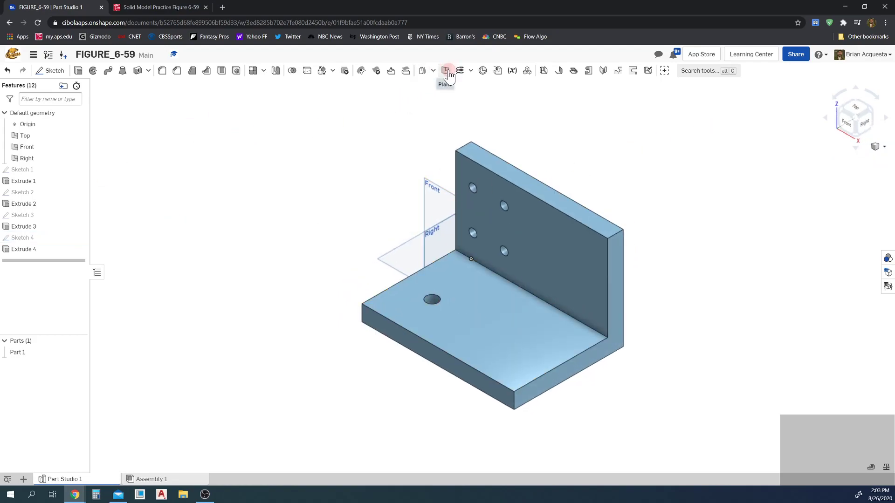
mouse_move(448, 70)
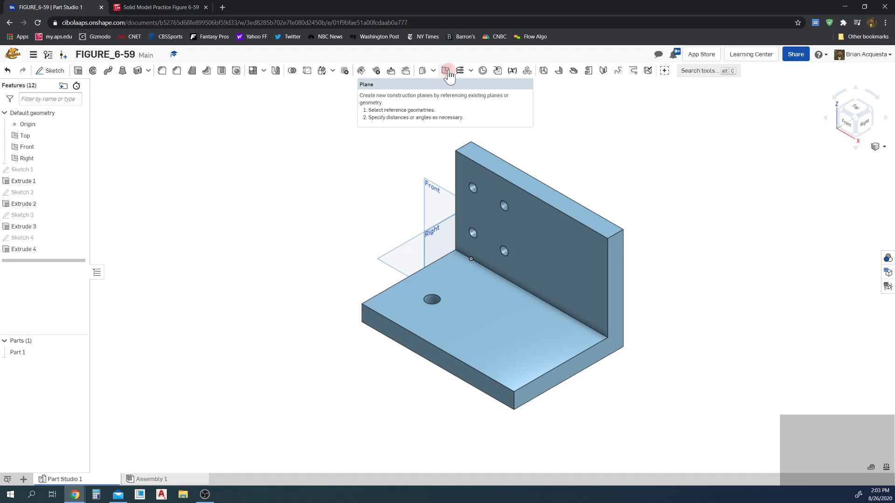
Step: Start an Offset construction plane referenced to the Right plane
click(448, 70)
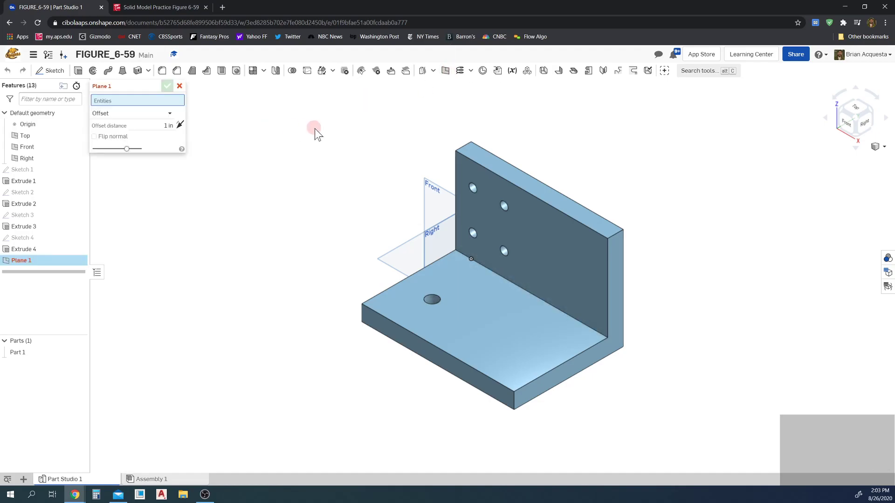
mouse_move(246, 286)
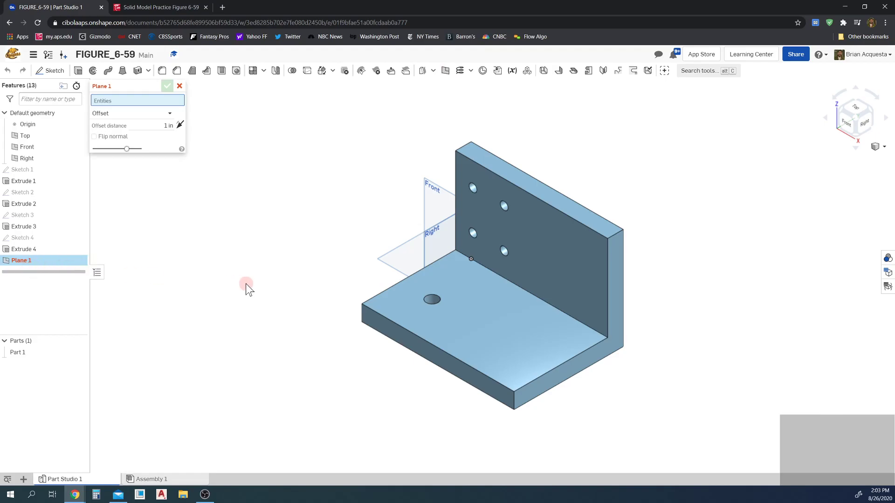
mouse_move(118, 148)
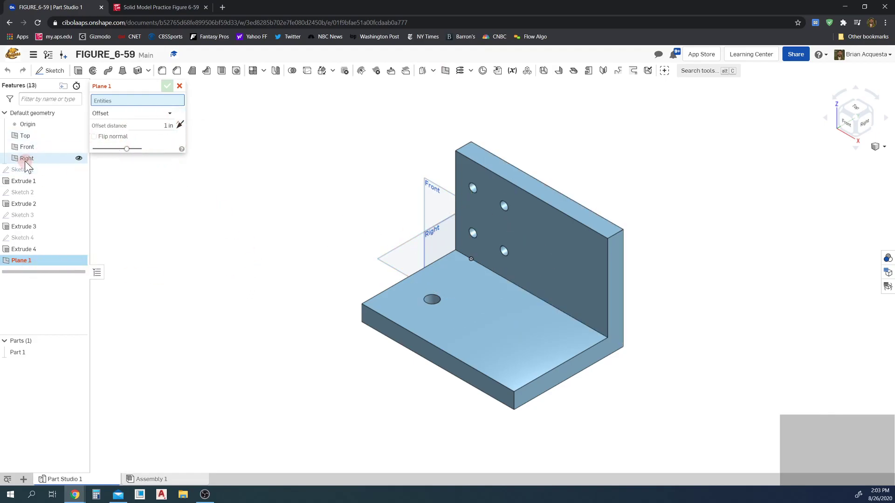
click(26, 158)
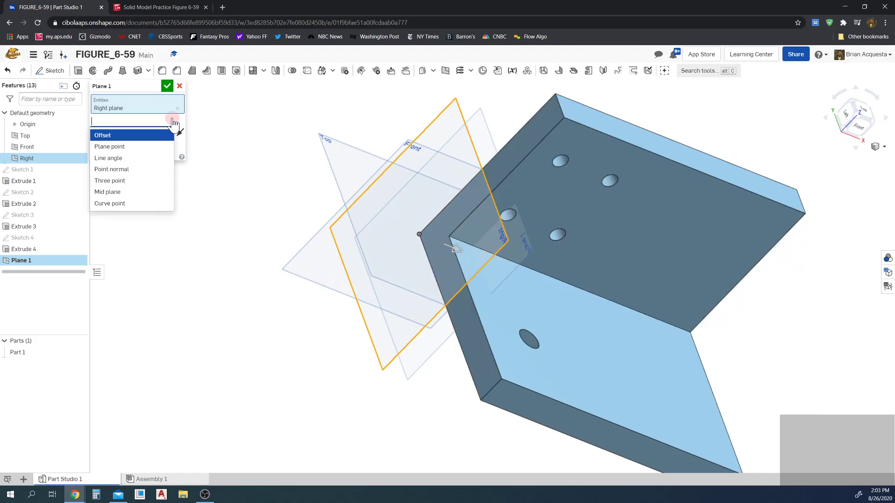
mouse_move(136, 168)
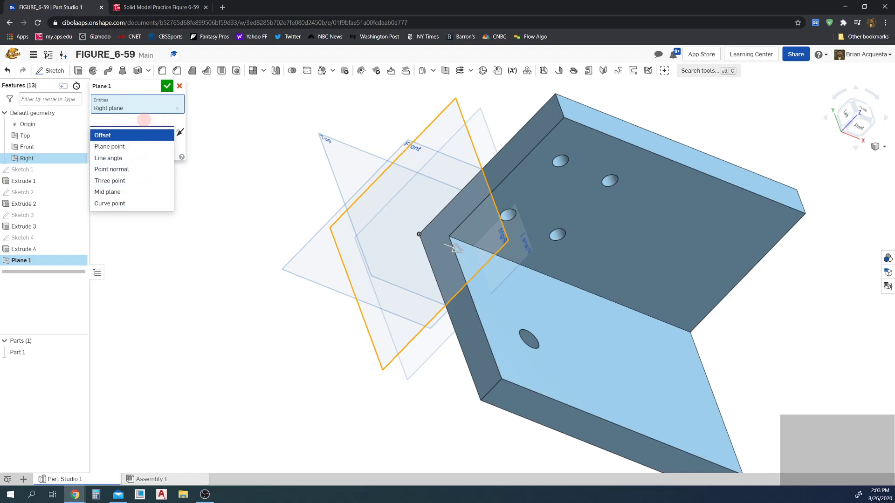
click(103, 135)
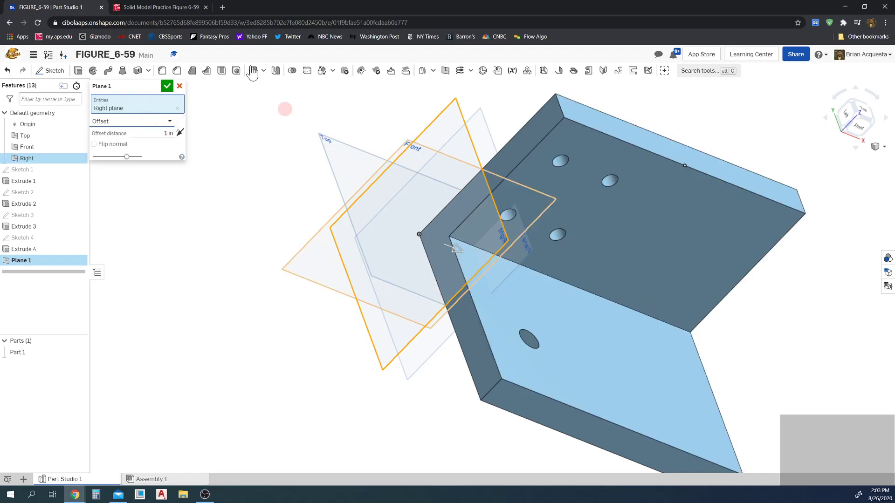
click(158, 6)
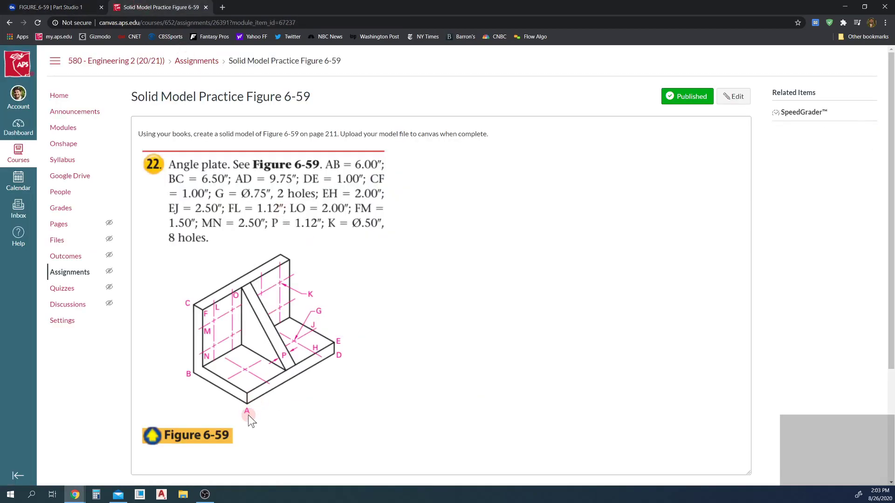
mouse_move(325, 378)
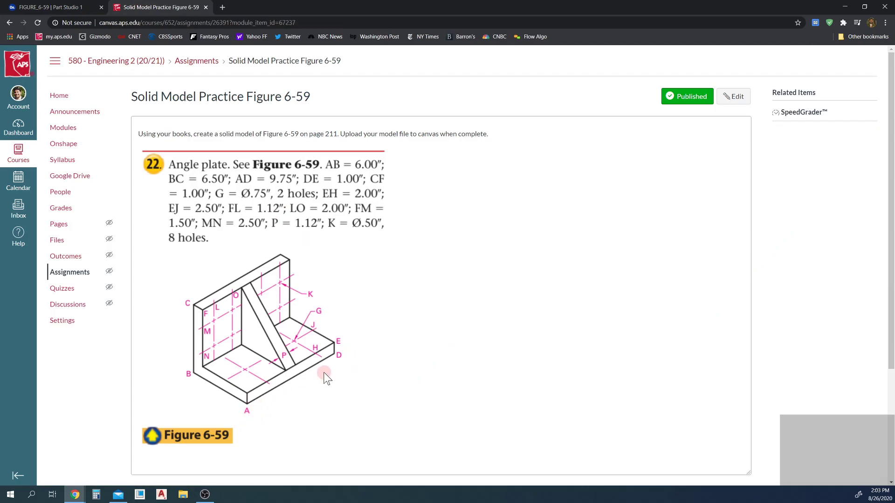
mouse_move(451, 334)
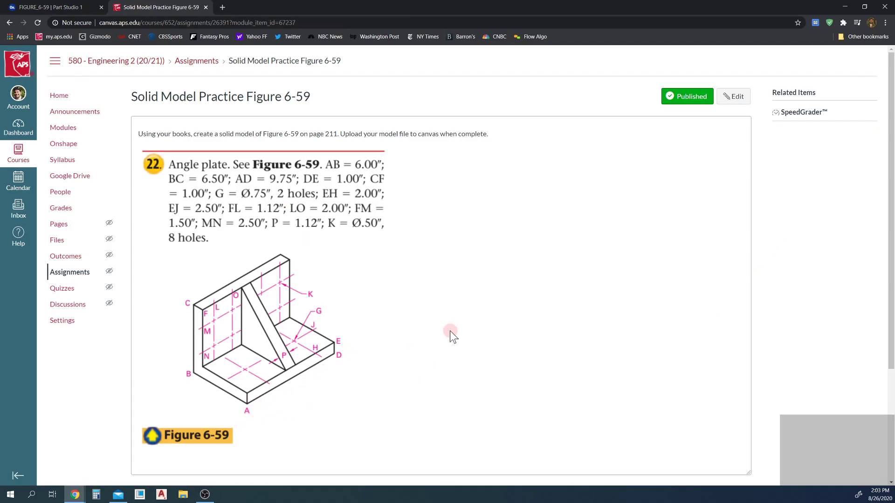
mouse_move(95, 25)
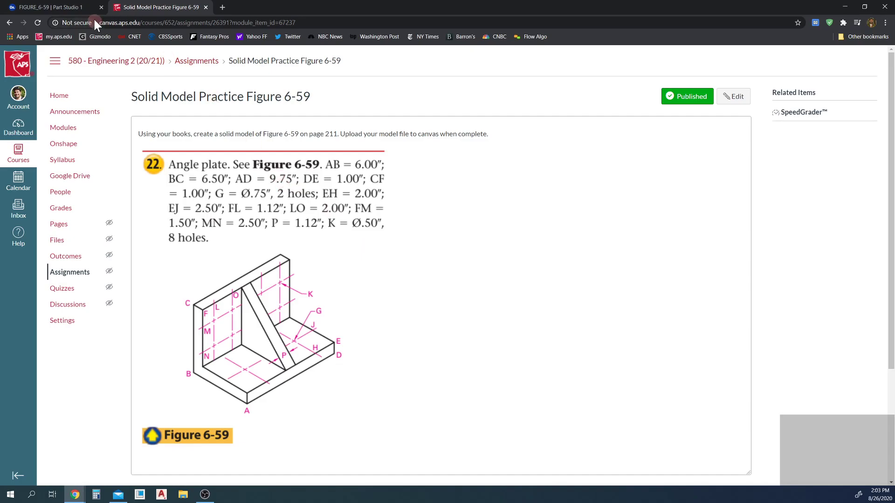
click(51, 6)
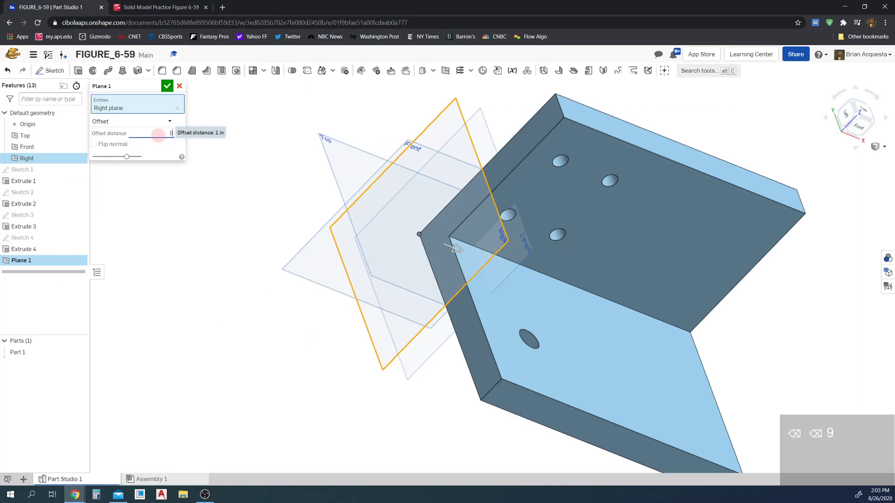
Step: Enter 9.75/2 as the offset so Plane 1 sits 4.875 in from Right, and accept it
text(9.75/2) in)
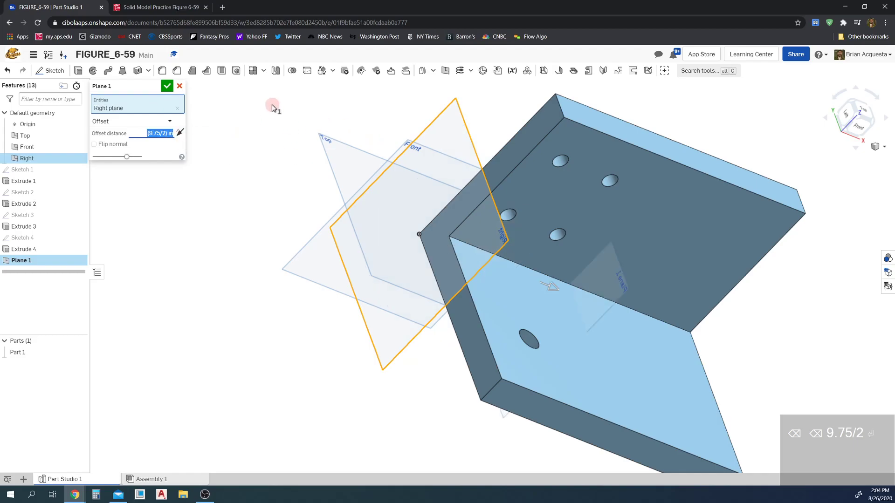
mouse_move(752, 319)
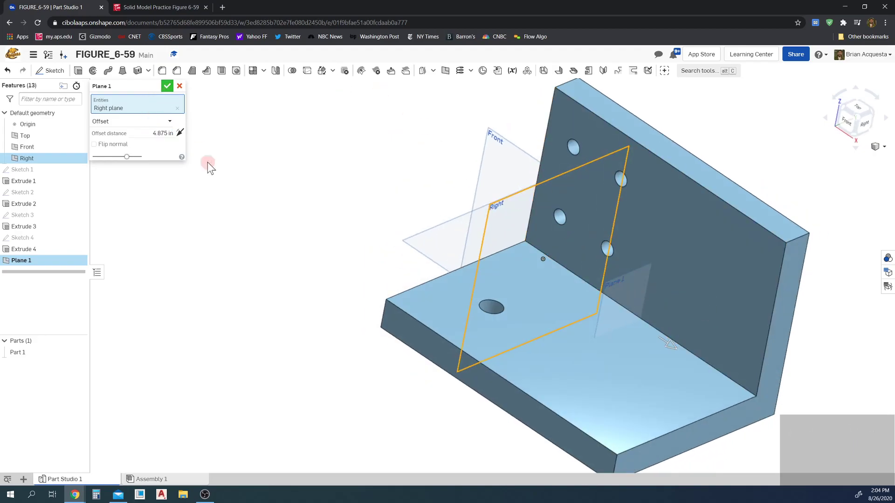
click(167, 85)
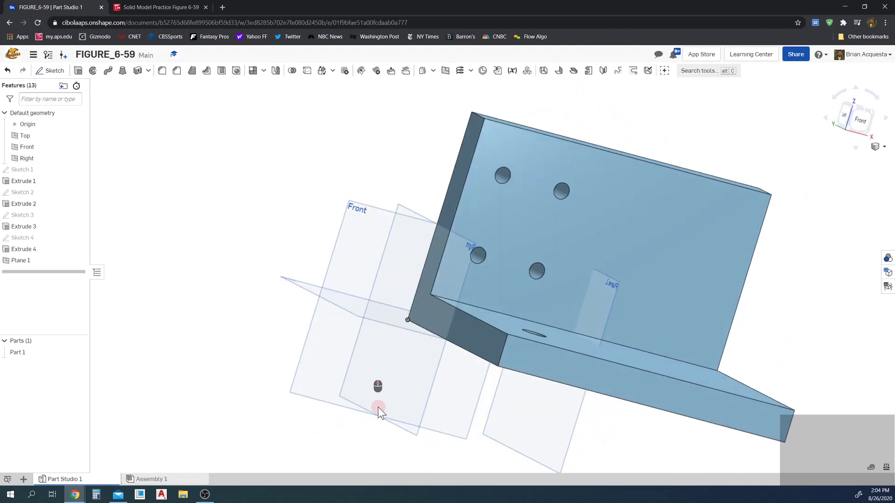
drag(377, 411, 553, 226)
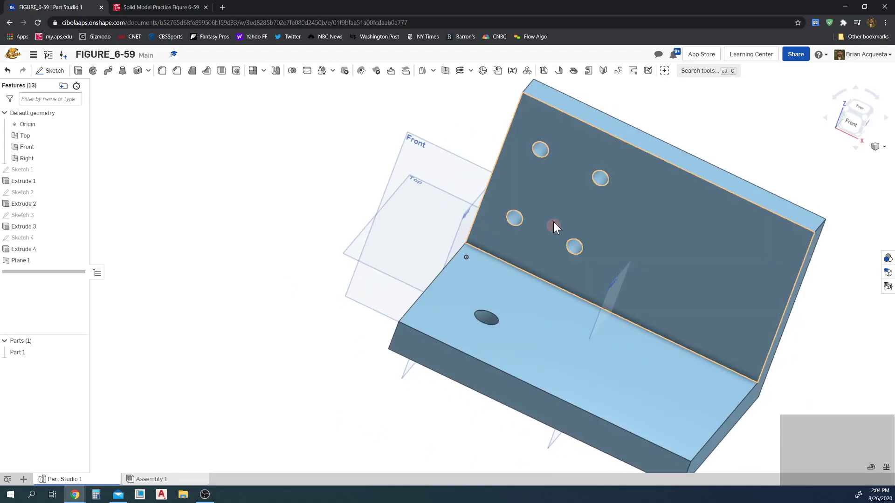
mouse_move(736, 159)
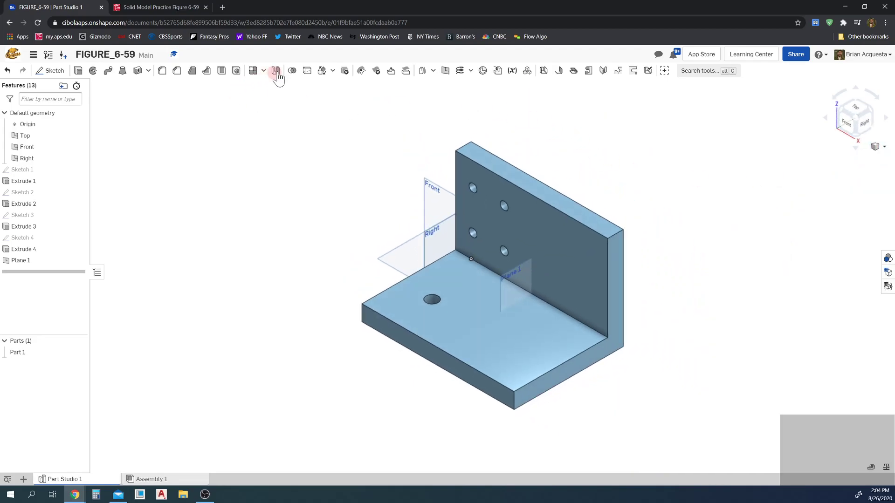
mouse_move(276, 71)
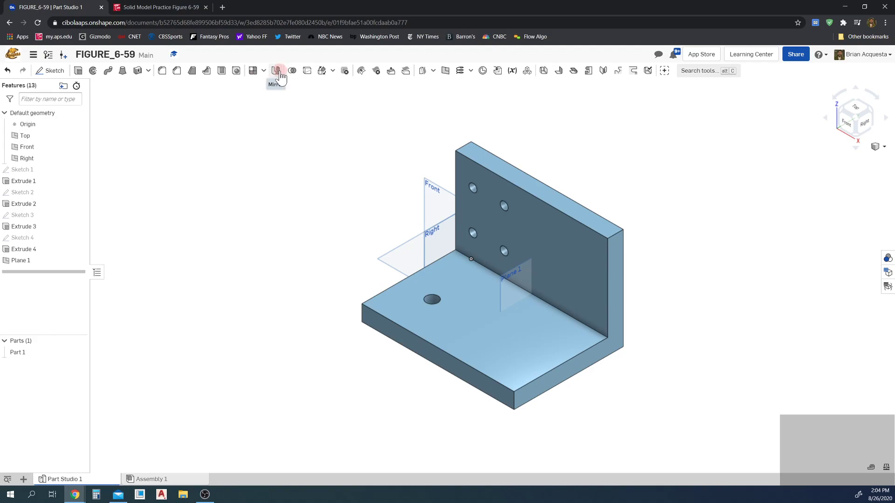
mouse_move(276, 70)
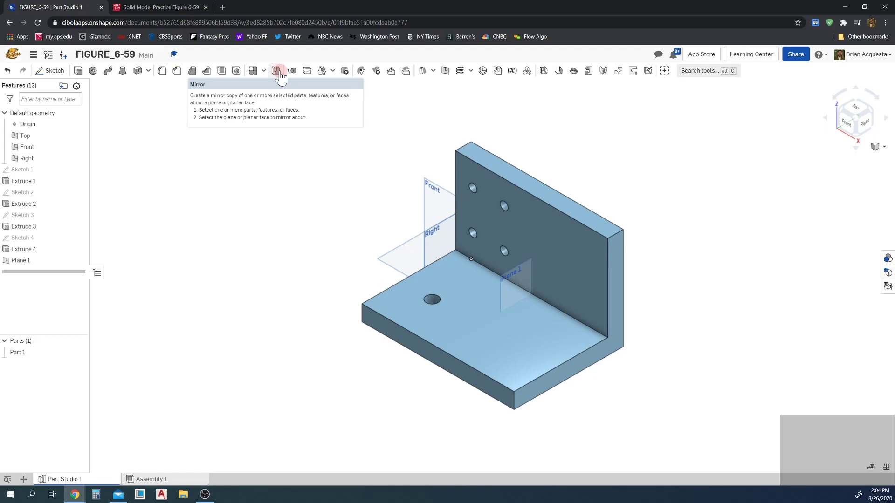
Step: Feature-mirror the Extrude 3 and Extrude 4 holes across Plane 1
click(276, 70)
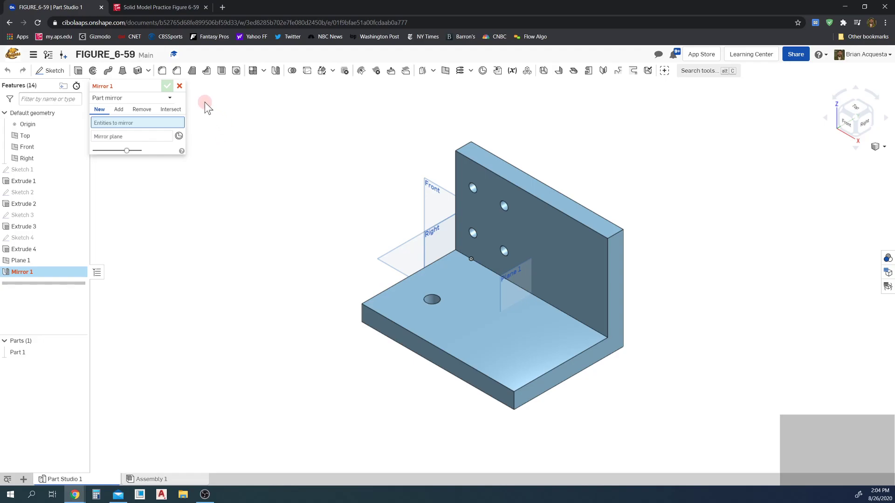
mouse_move(142, 103)
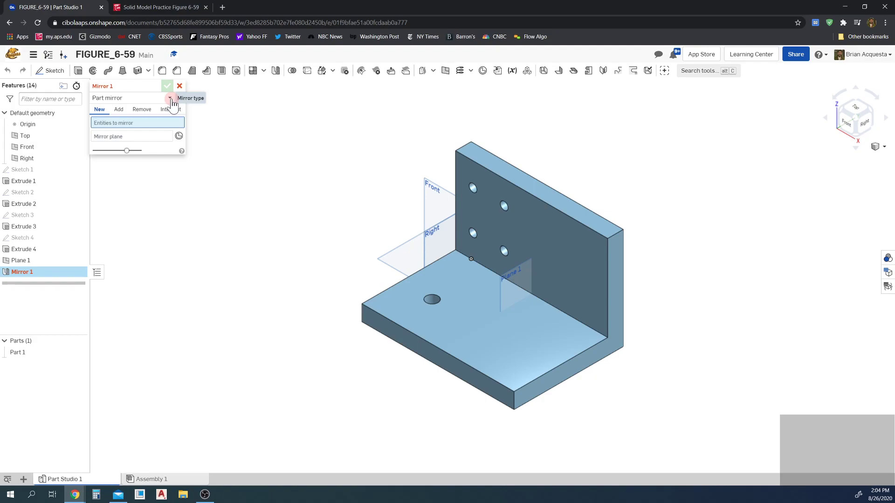
click(172, 98)
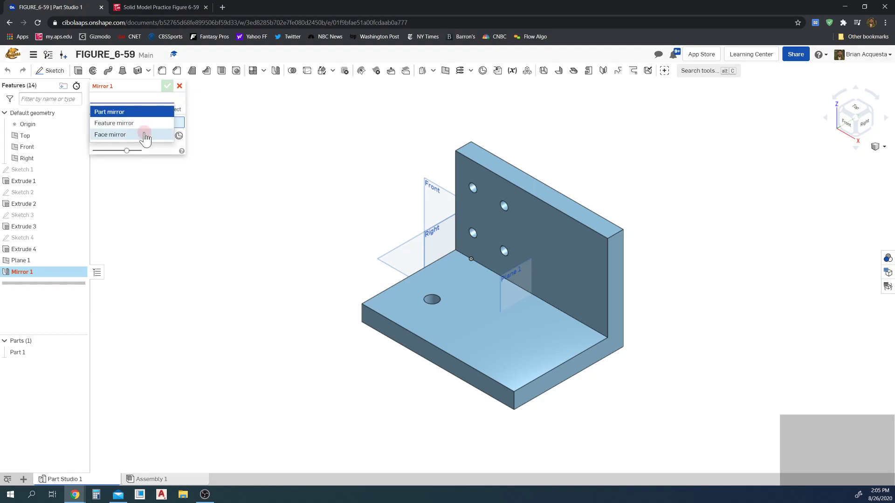
mouse_move(148, 129)
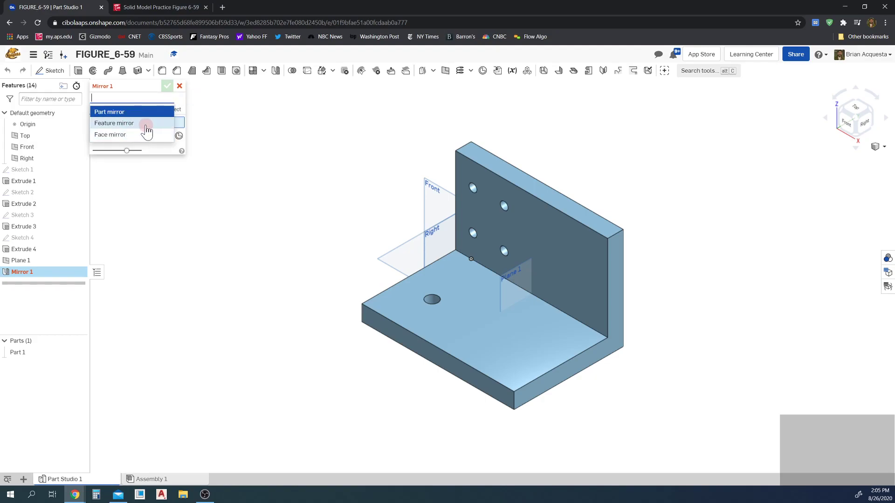
click(114, 123)
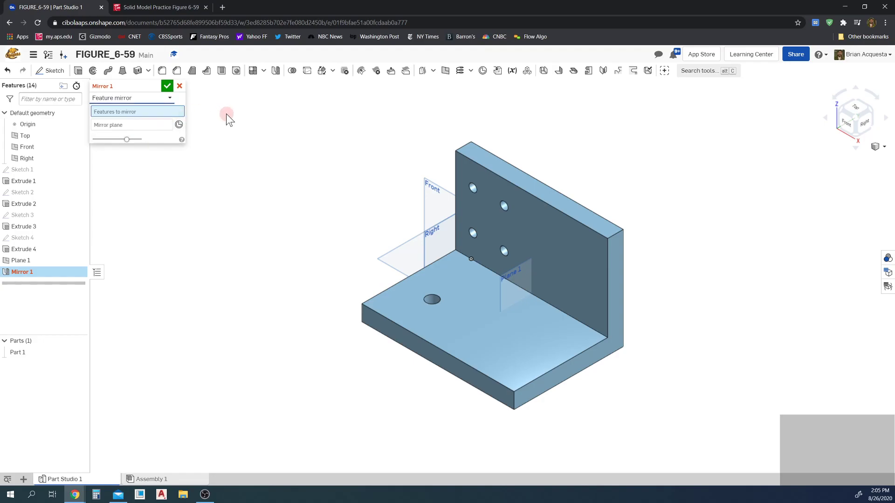
mouse_move(287, 131)
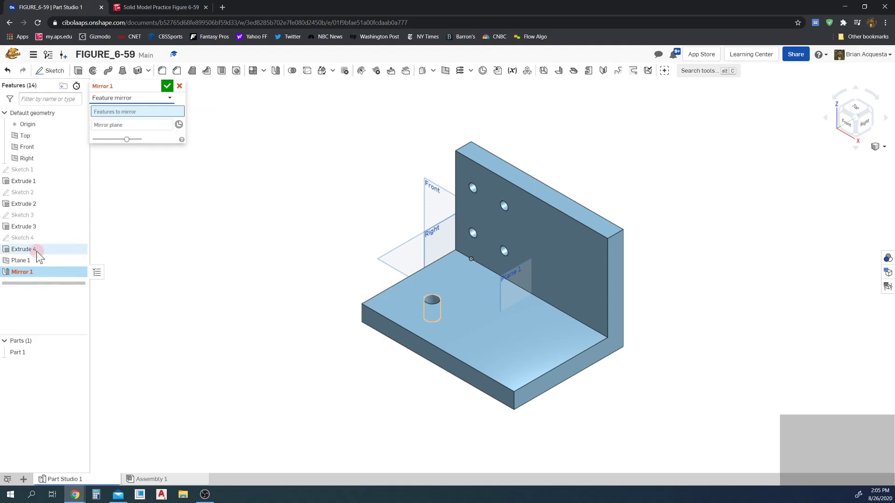
click(22, 250)
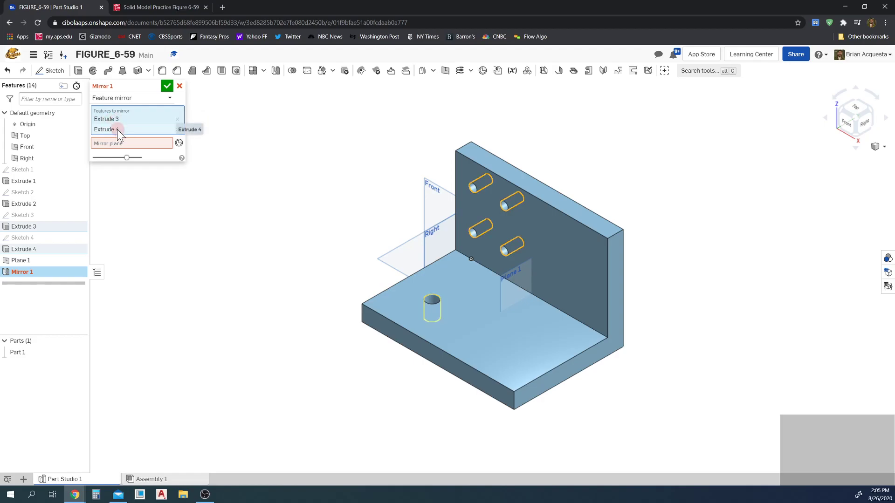
click(107, 128)
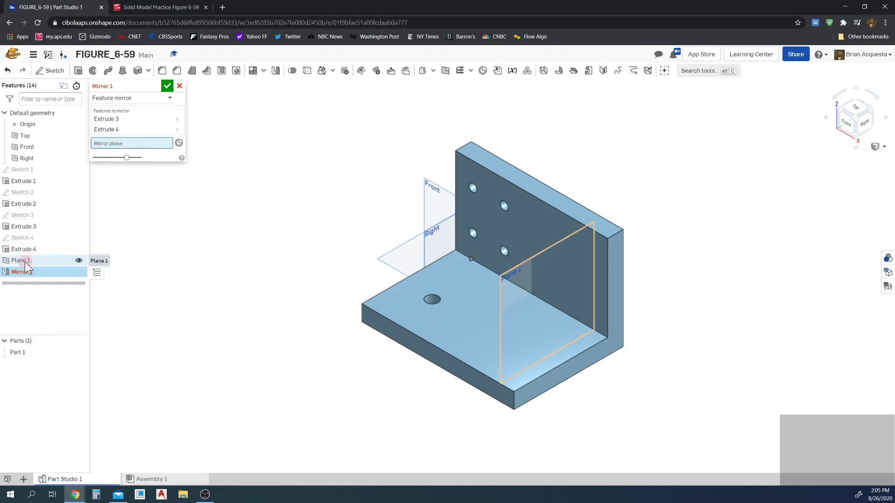
click(21, 260)
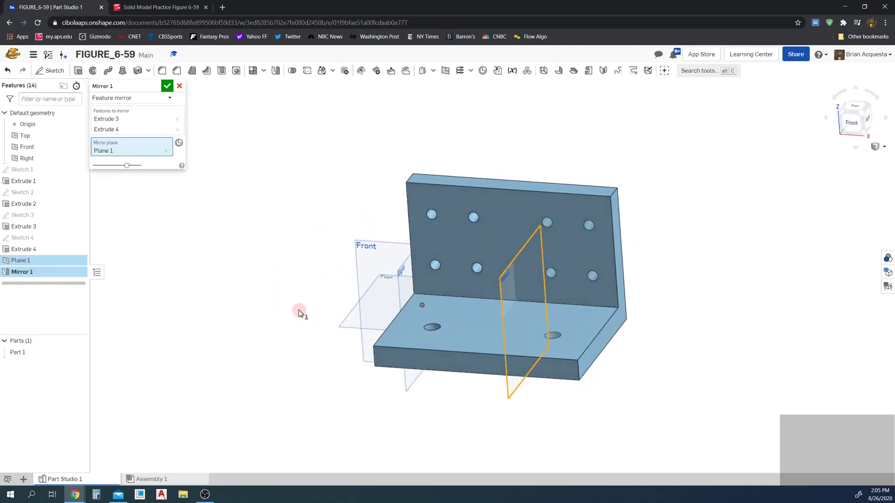
click(167, 86)
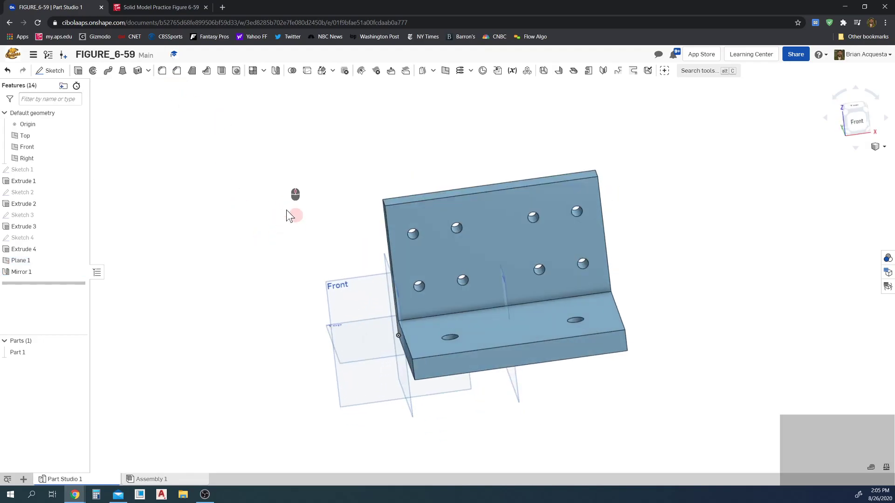
click(159, 7)
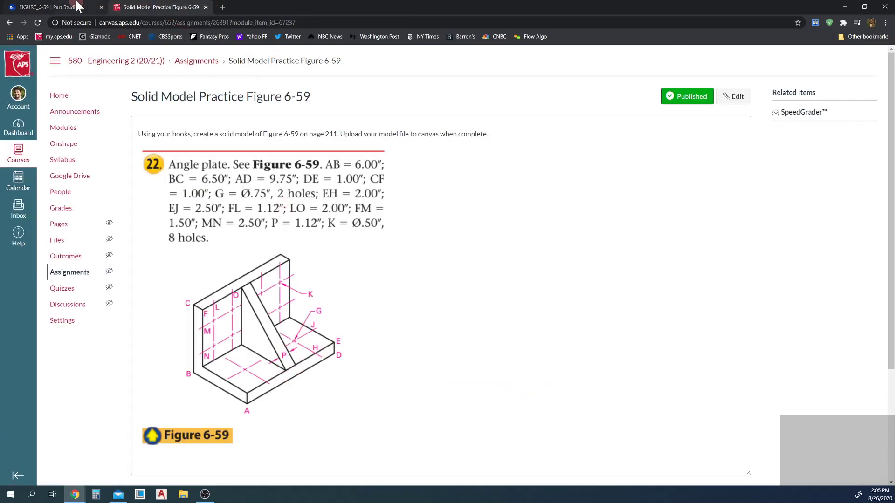
click(51, 7)
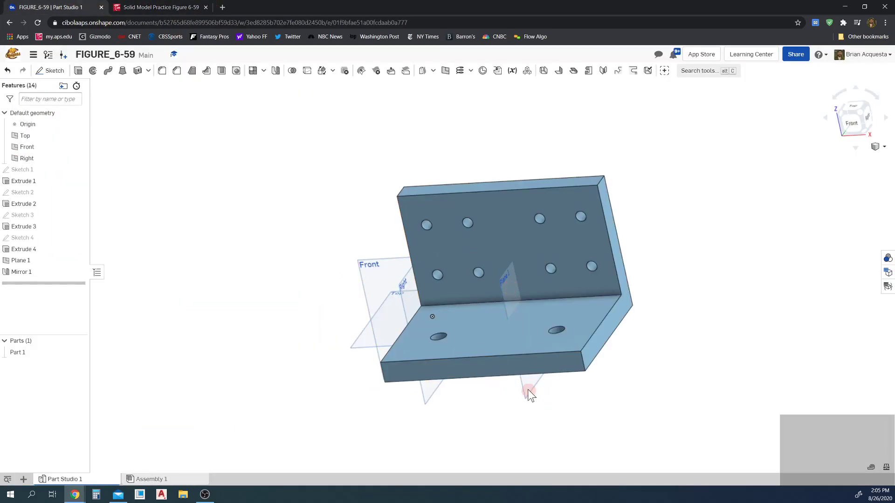
click(21, 260)
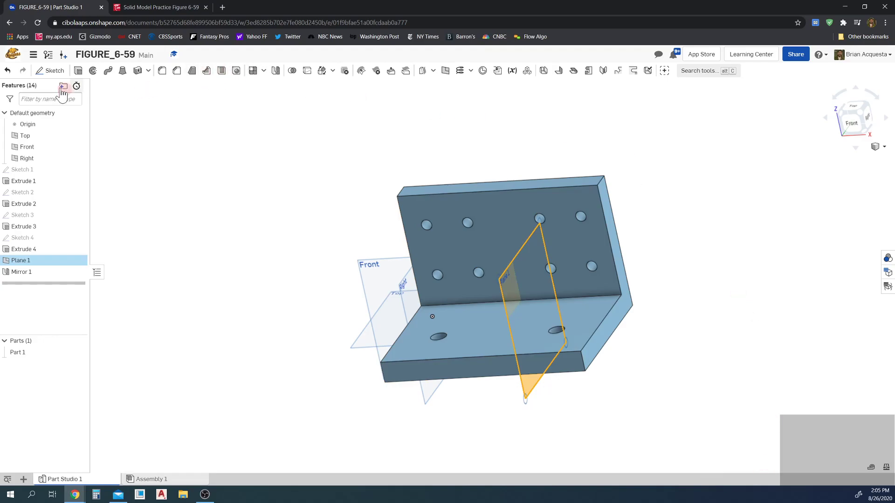
Step: Sketch on Plane 1 the rib's sloped line from the wall top to the base end, forming the gusset profile
click(52, 70)
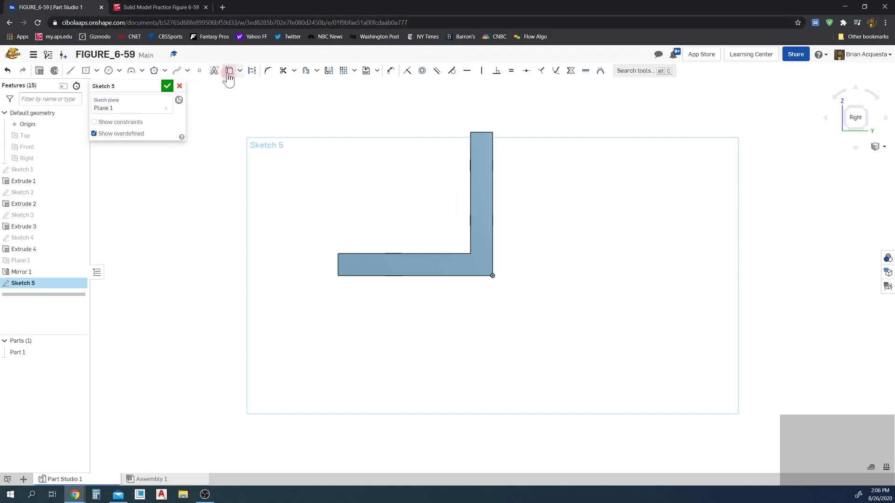
mouse_move(228, 71)
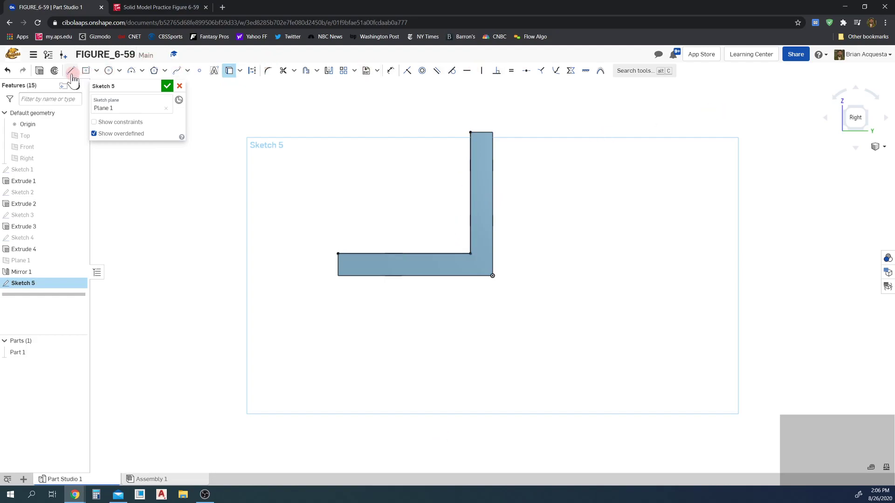
click(158, 6)
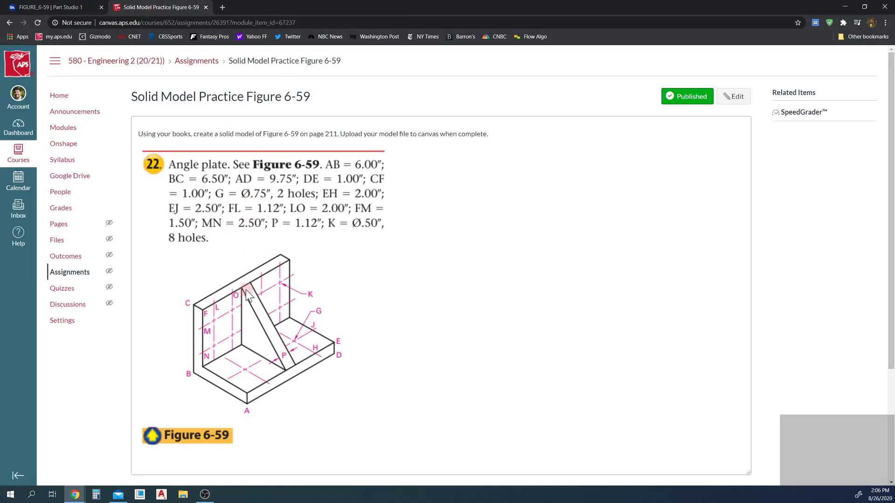
click(51, 6)
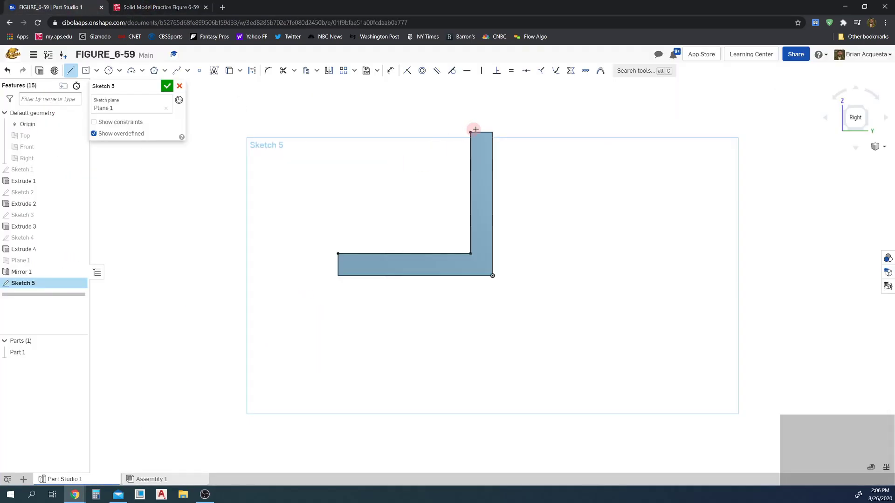
drag(474, 129, 332, 254)
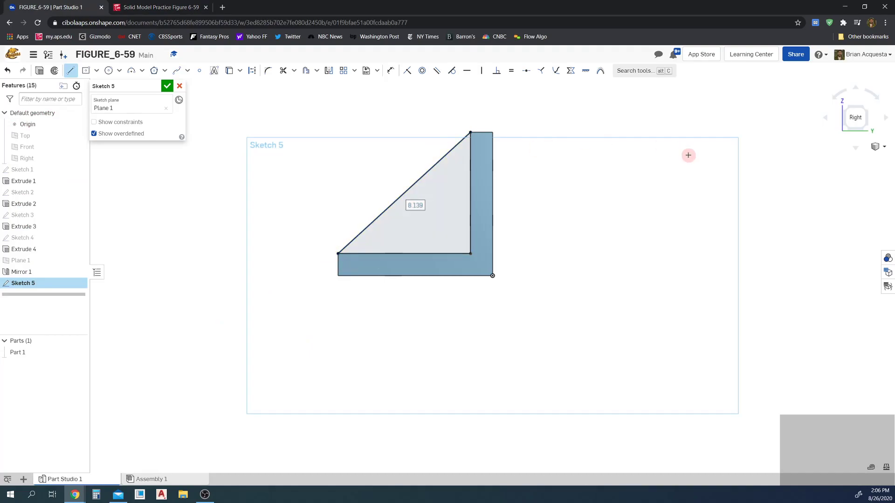
mouse_move(504, 191)
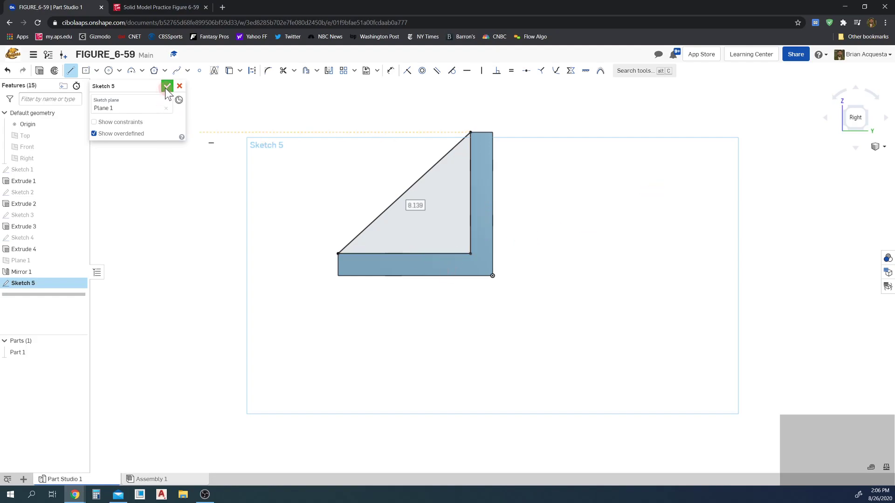
click(166, 85)
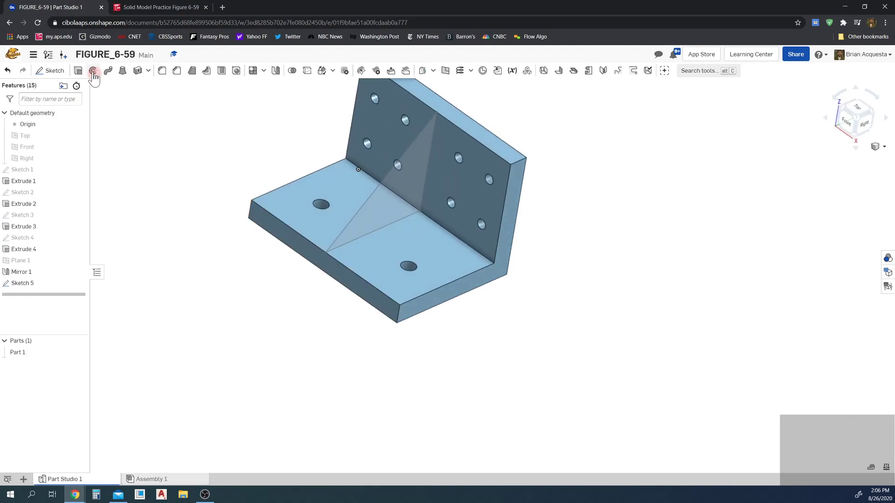
Step: Extrude the Sketch 5 rib region as Add, Symmetric, 1.12 in thick about Plane 1
click(94, 70)
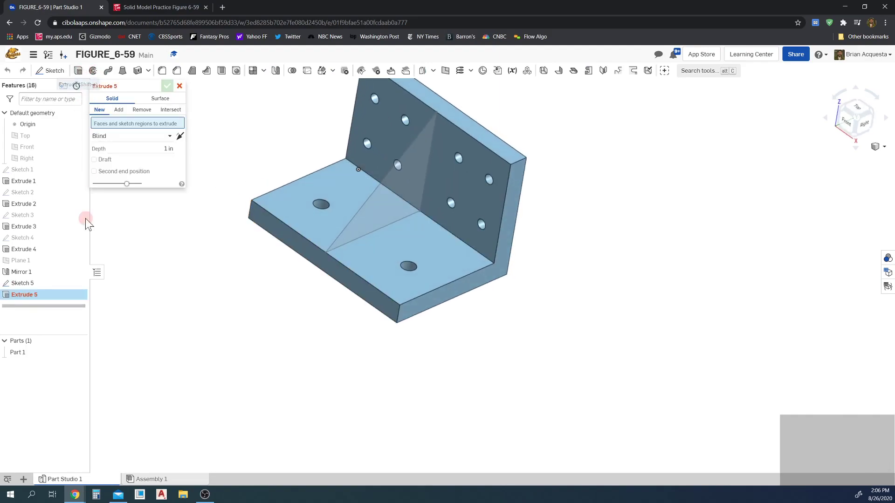
click(396, 166)
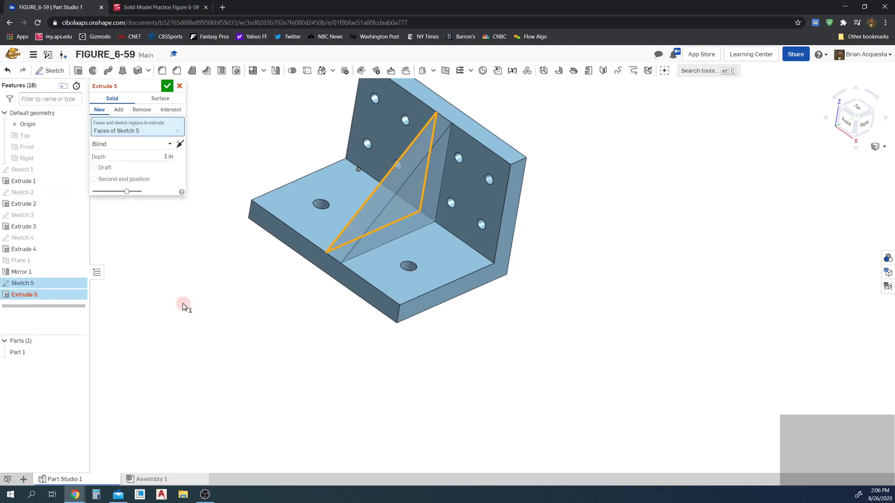
click(118, 110)
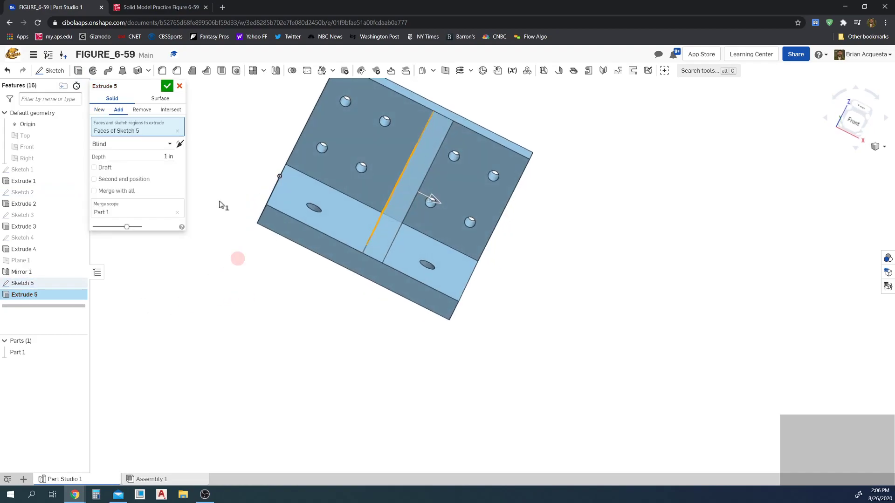
click(134, 144)
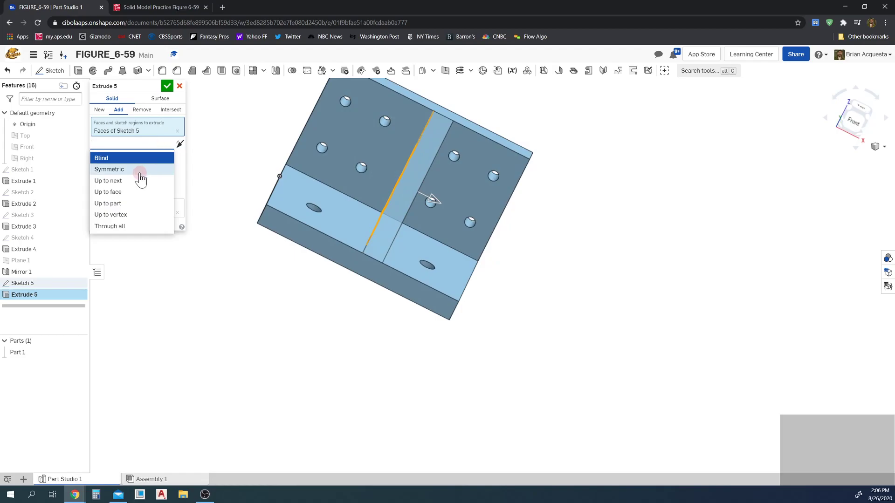
click(109, 169)
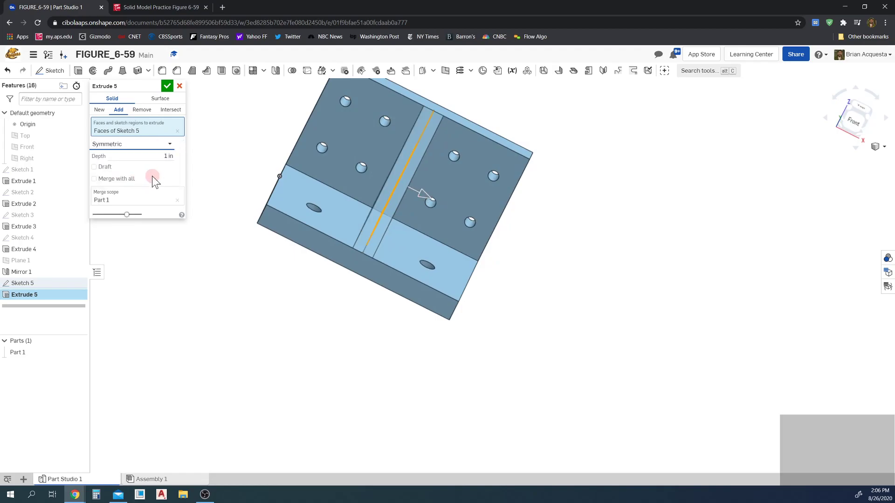
click(158, 7)
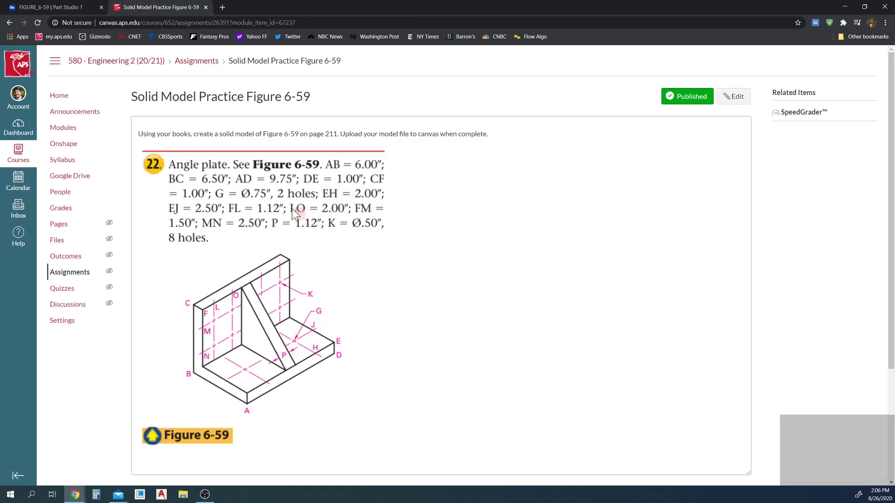
click(52, 7)
text(1.12)
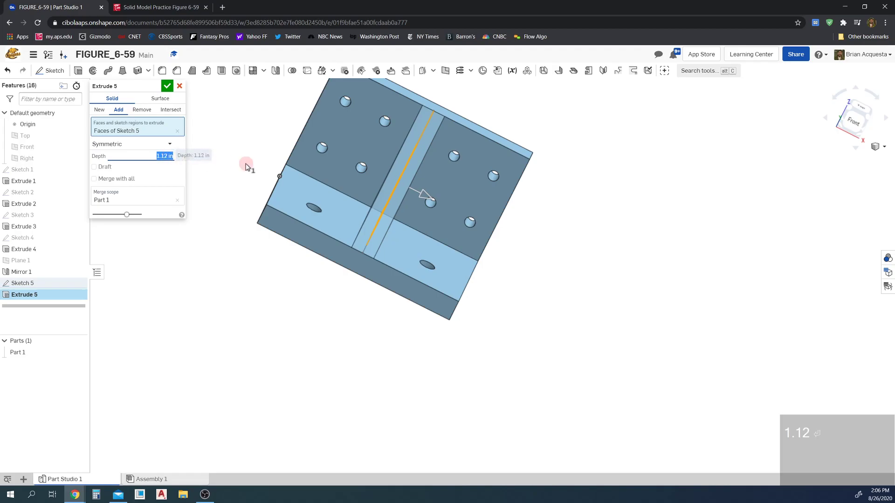
click(167, 86)
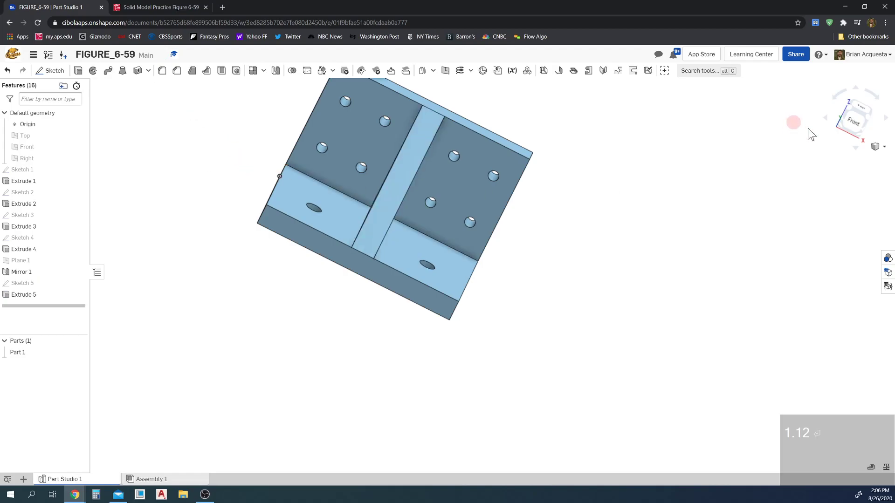
Step: Show the finished angle plate in the Isometric view
click(879, 147)
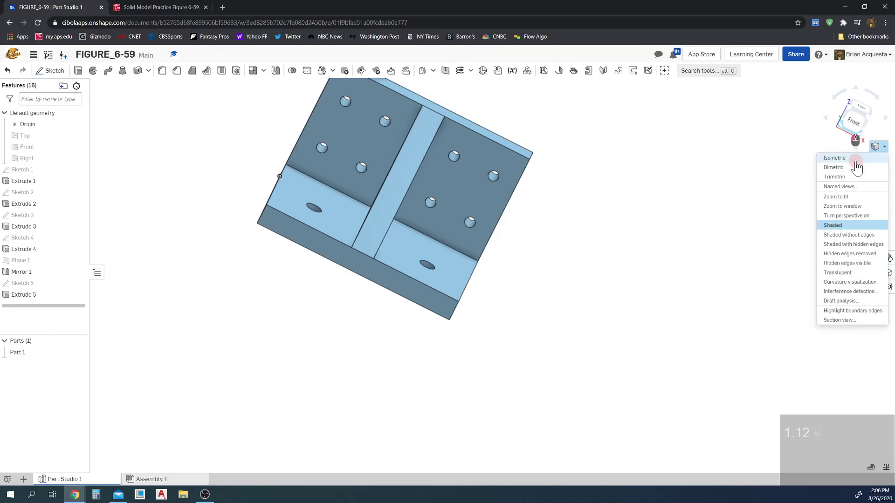
click(833, 157)
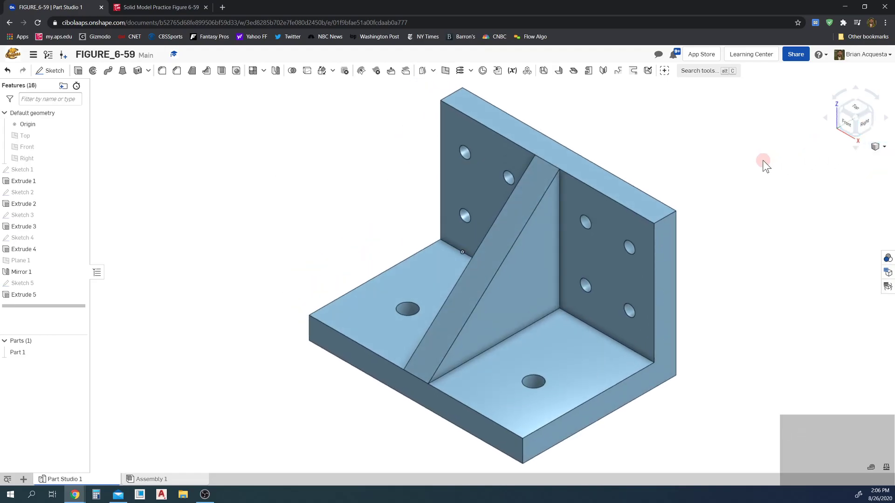
mouse_move(251, 117)
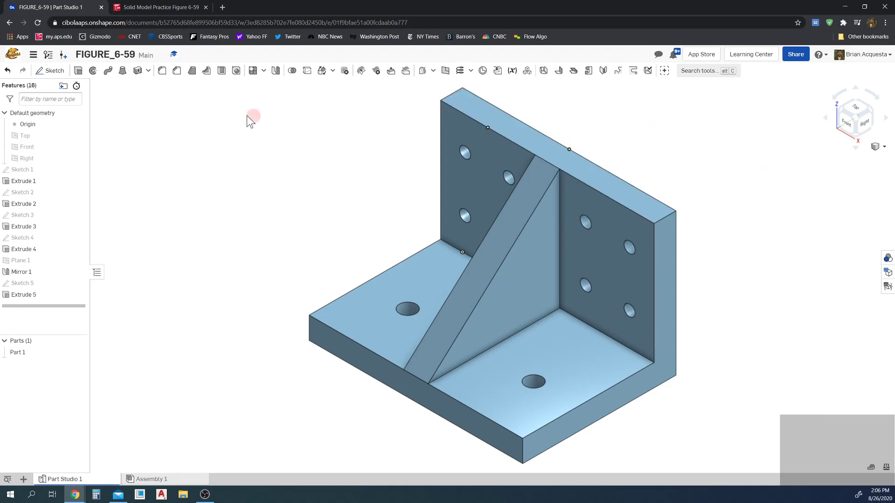